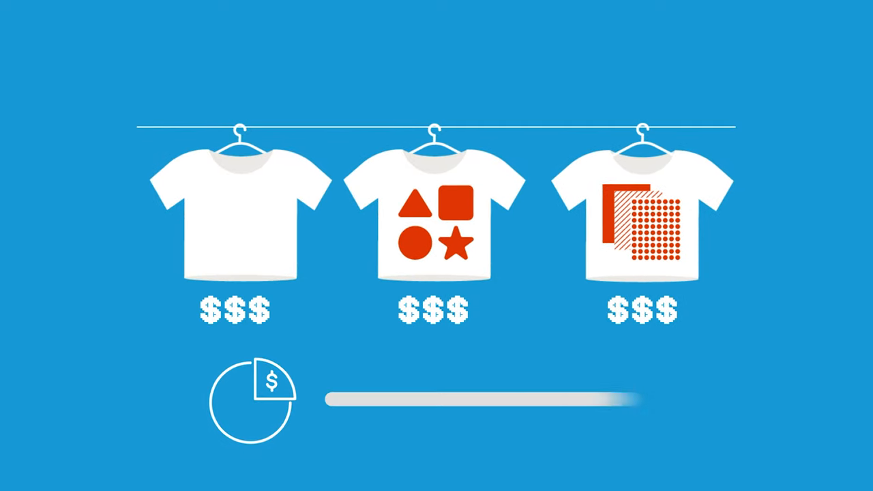
# Slide the margin to minimum so every shirt drops to $ plus a delivery charge
pyautogui.moveTo(614, 400); pyautogui.dragTo(504, 400)
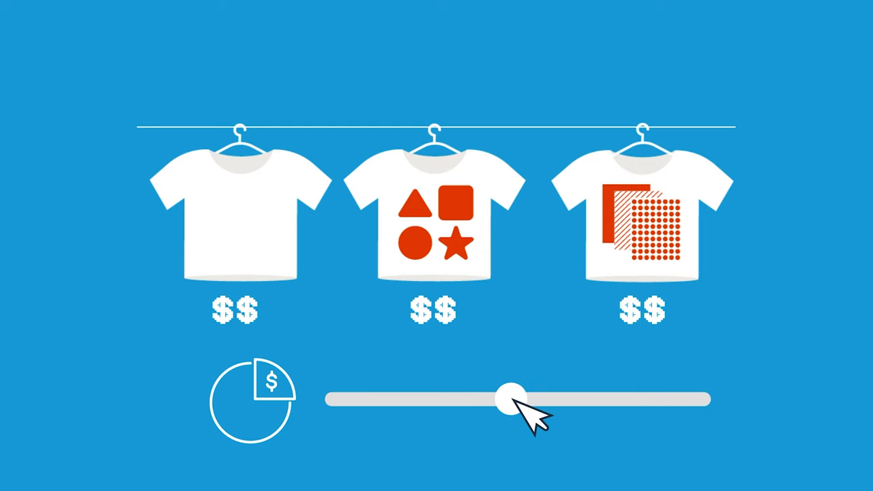
pyautogui.moveTo(509, 400); pyautogui.dragTo(331, 399)
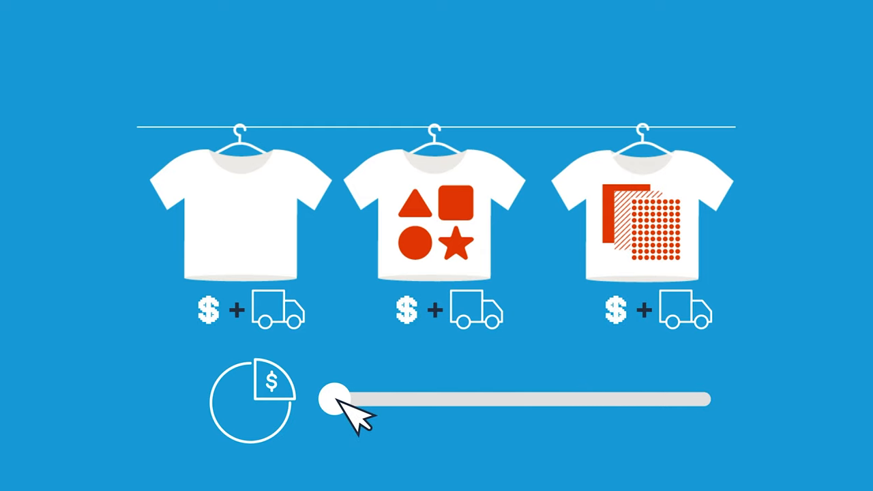